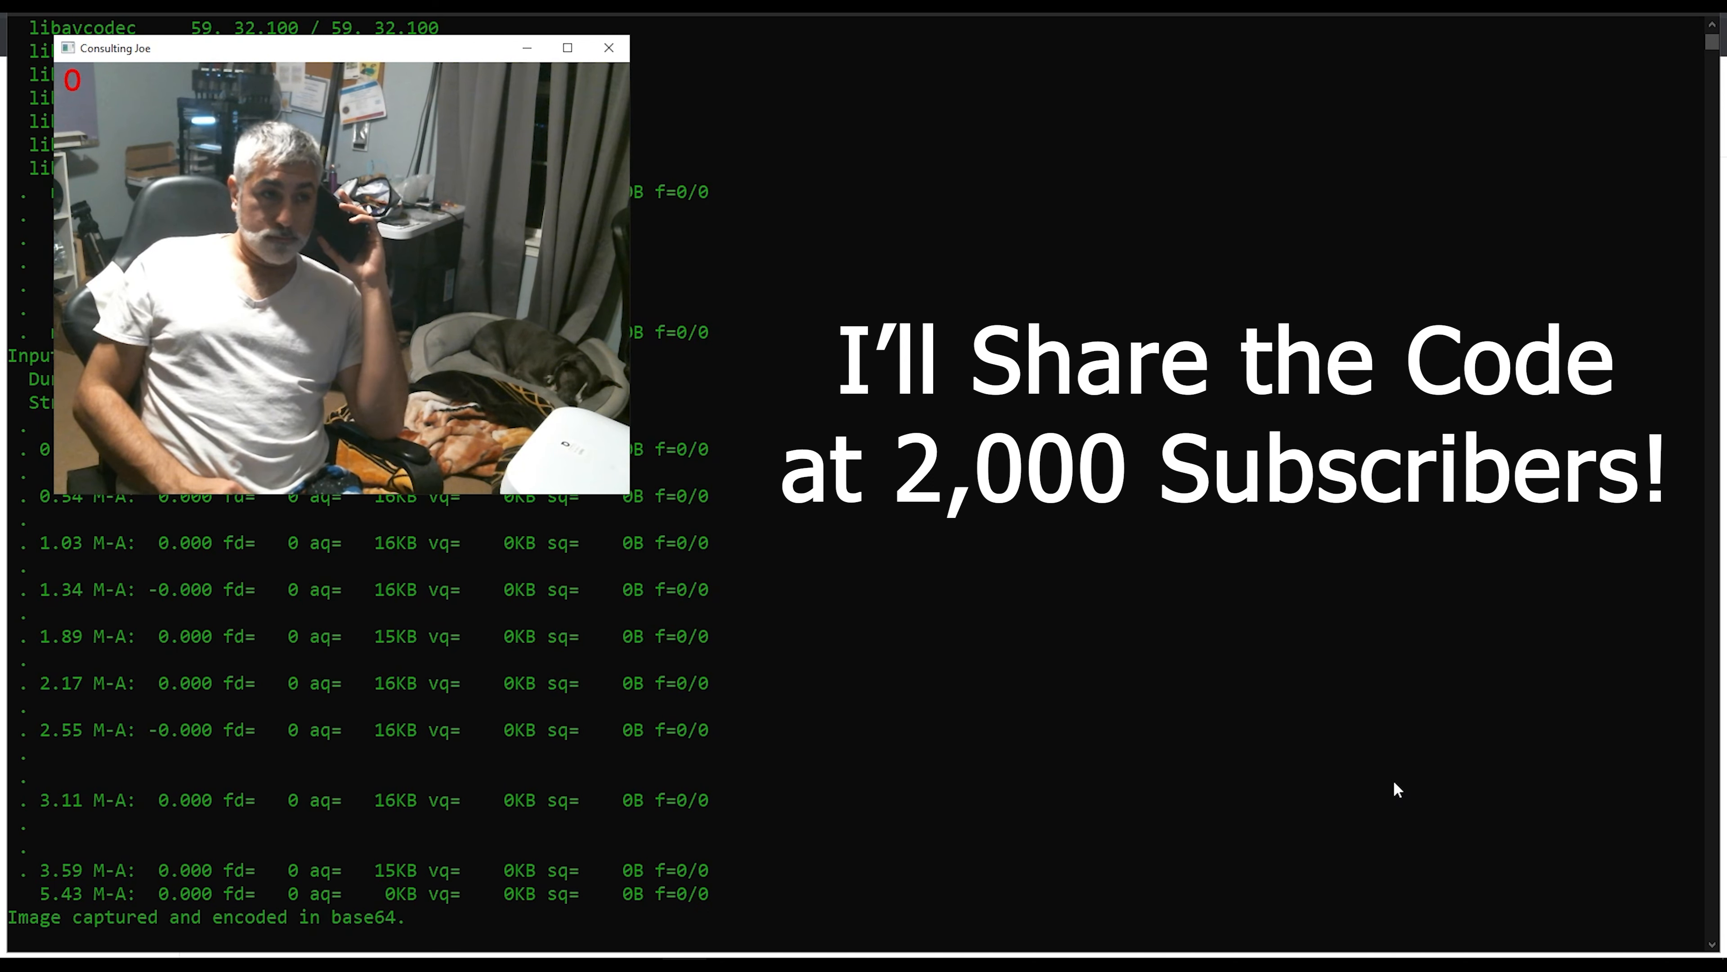
scroll(down, 3)
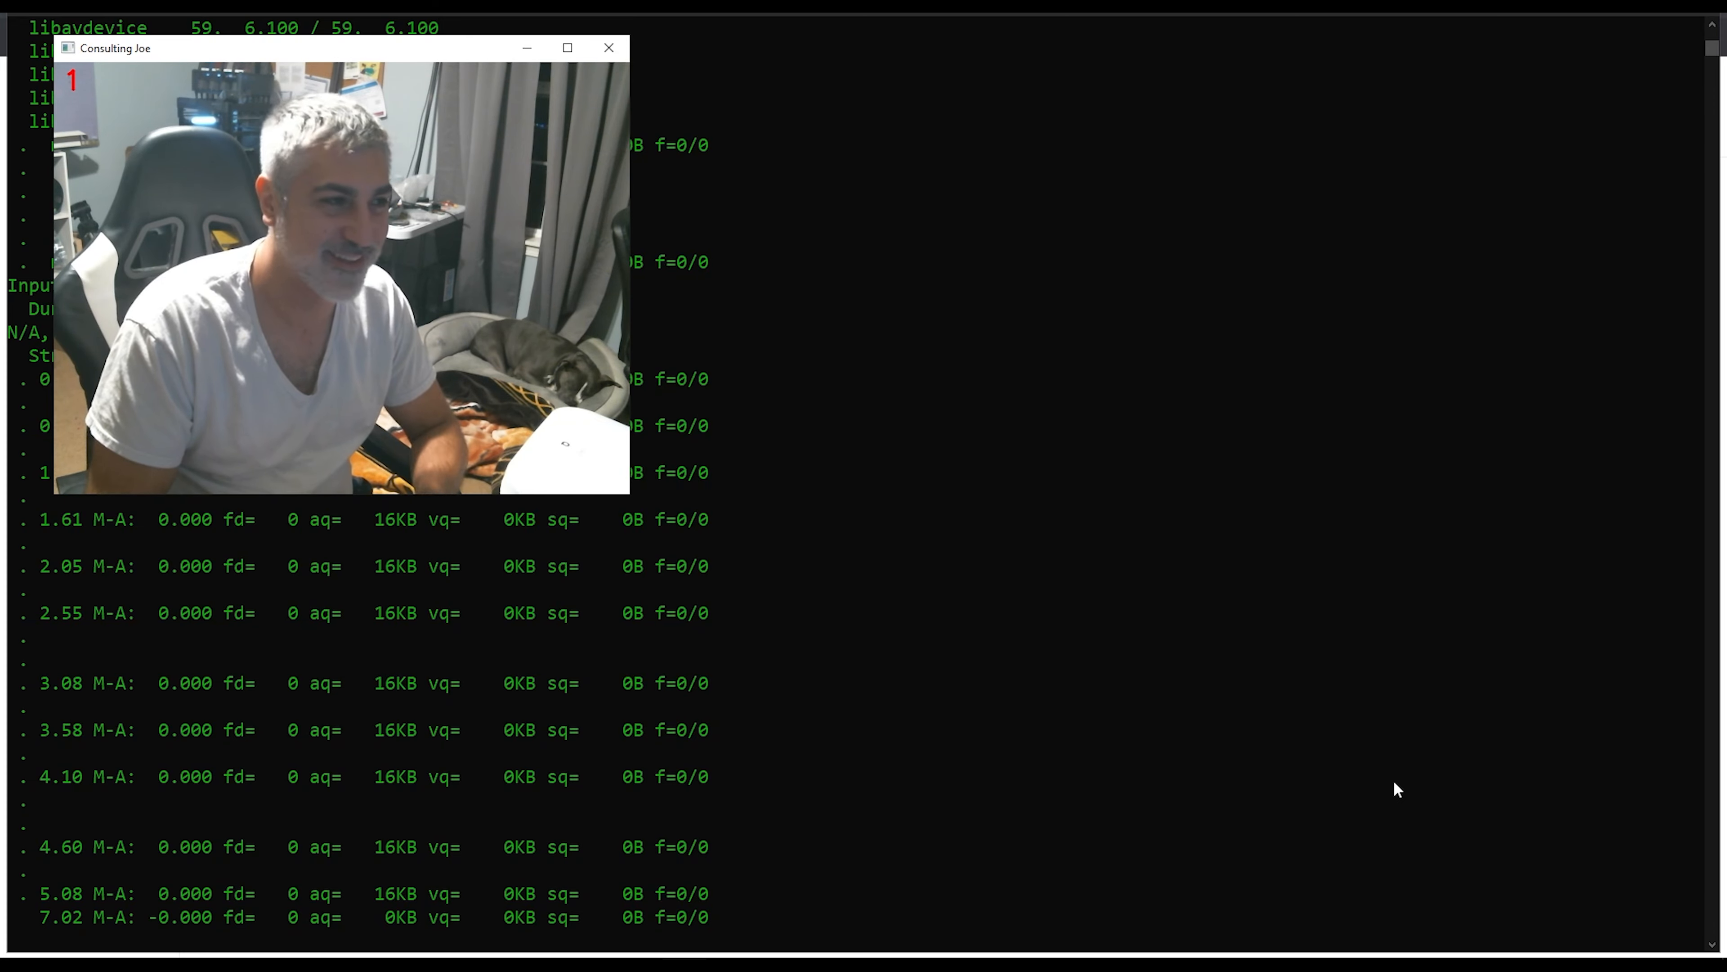
scroll(down, 3)
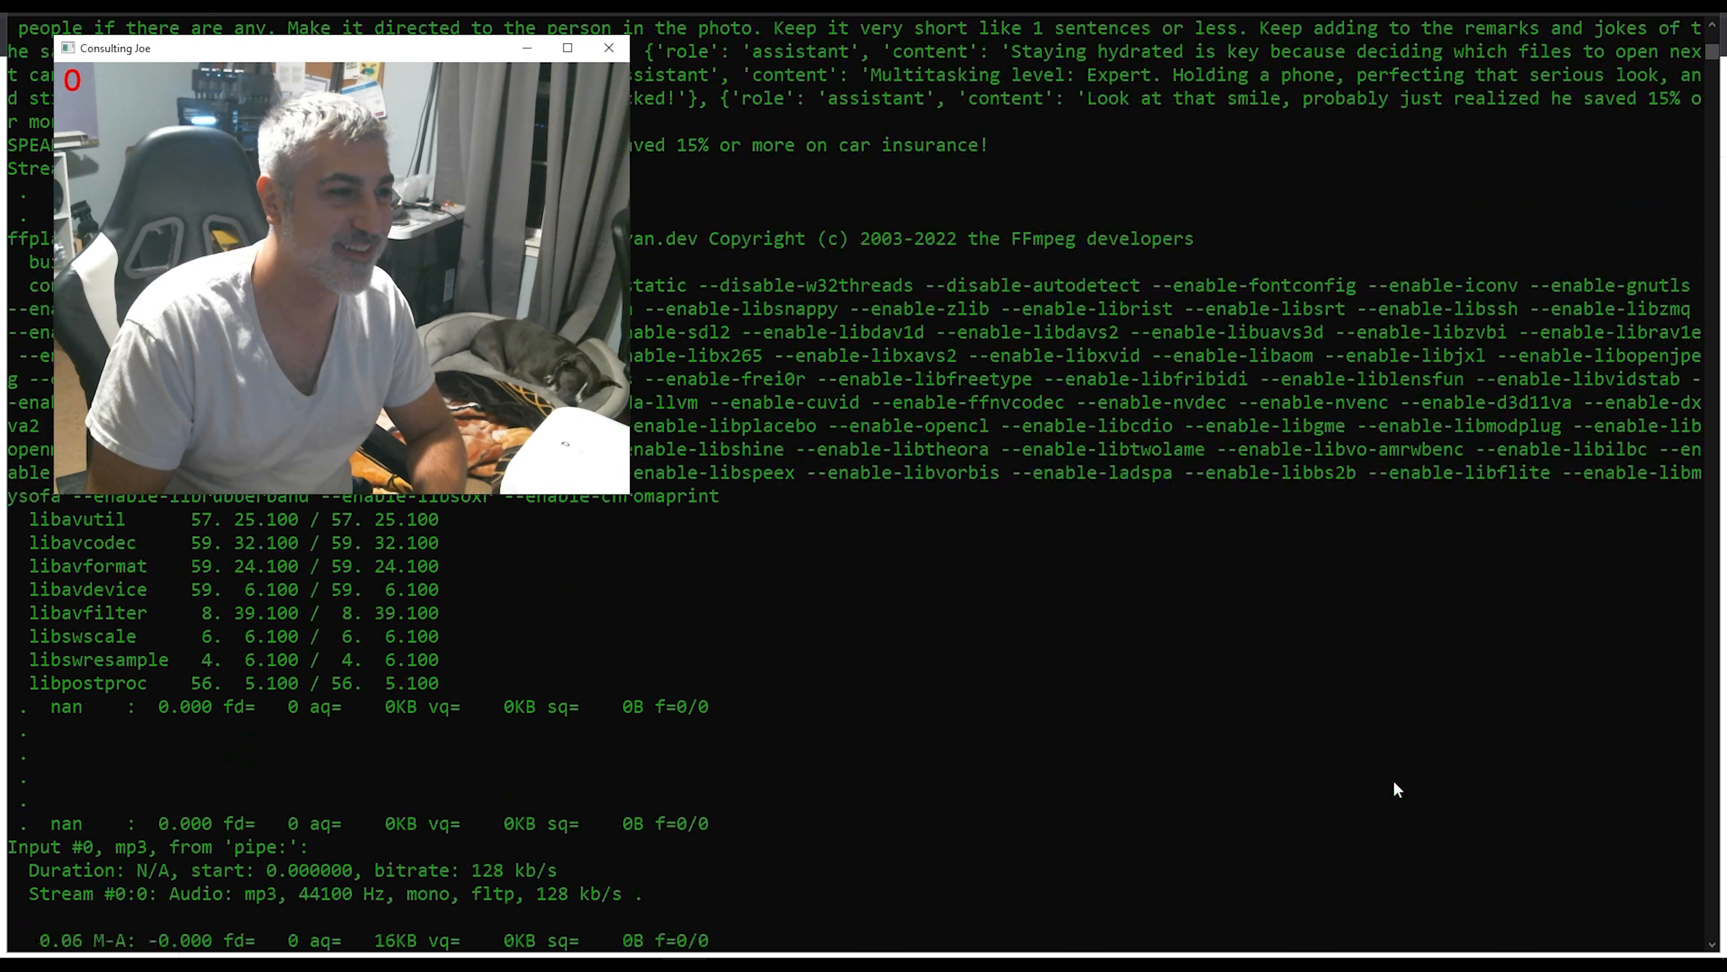
scroll(down, 3)
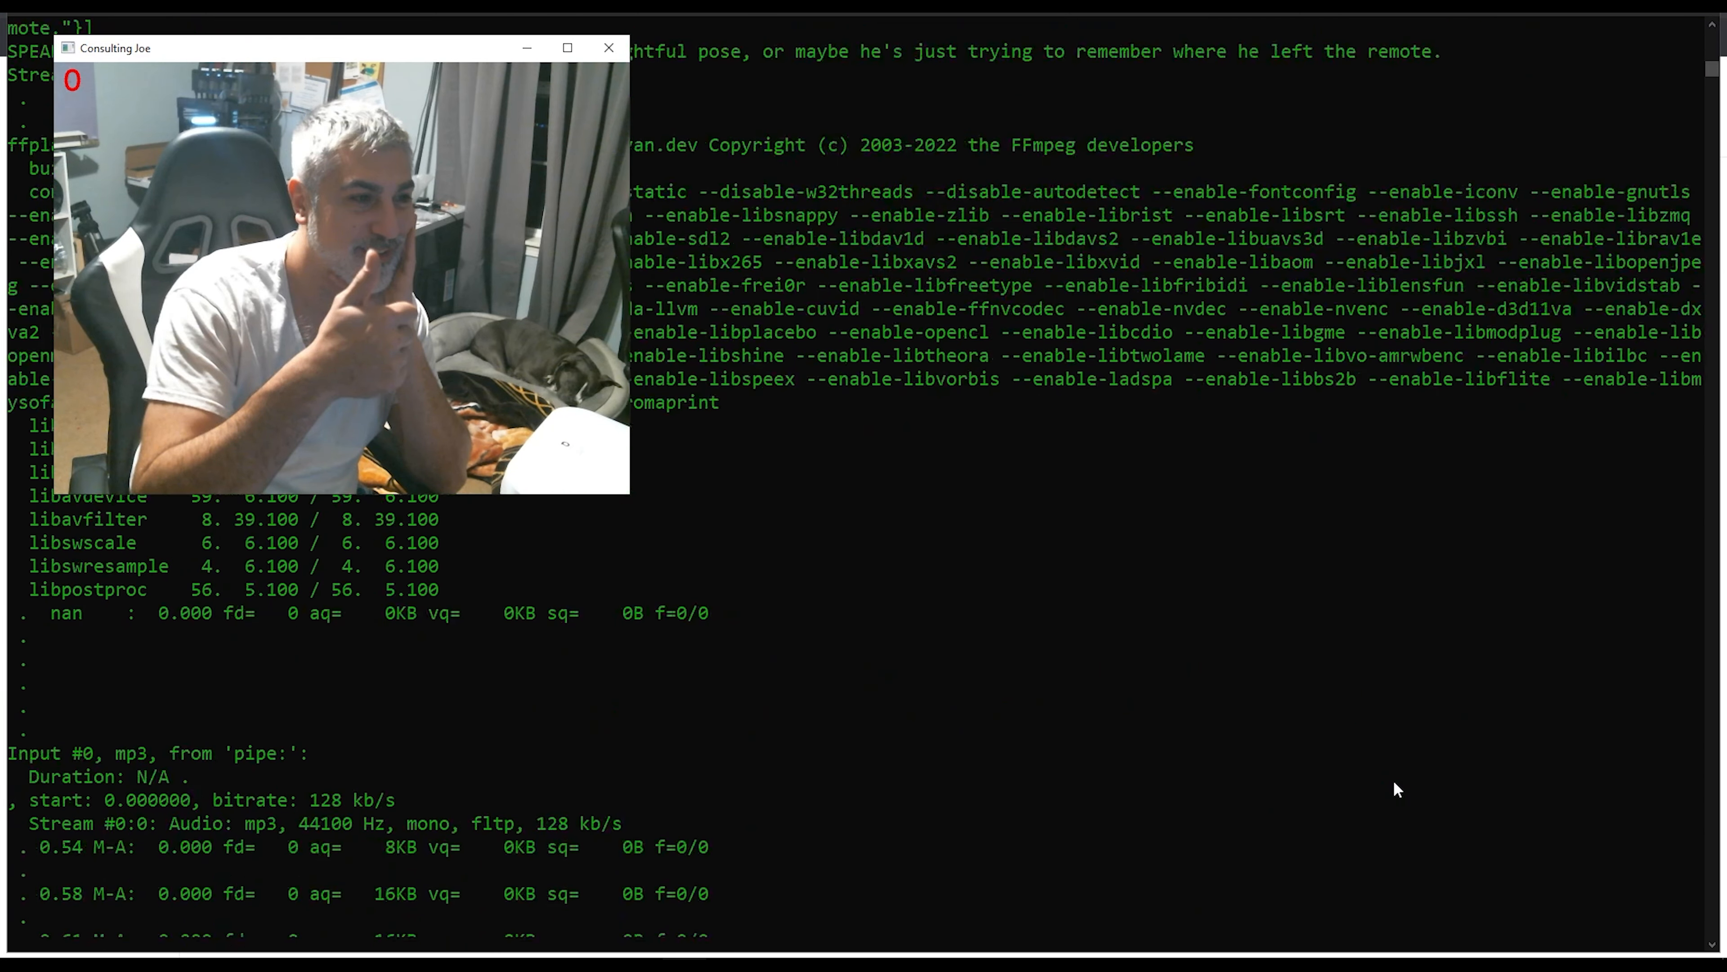
scroll(down, 3)
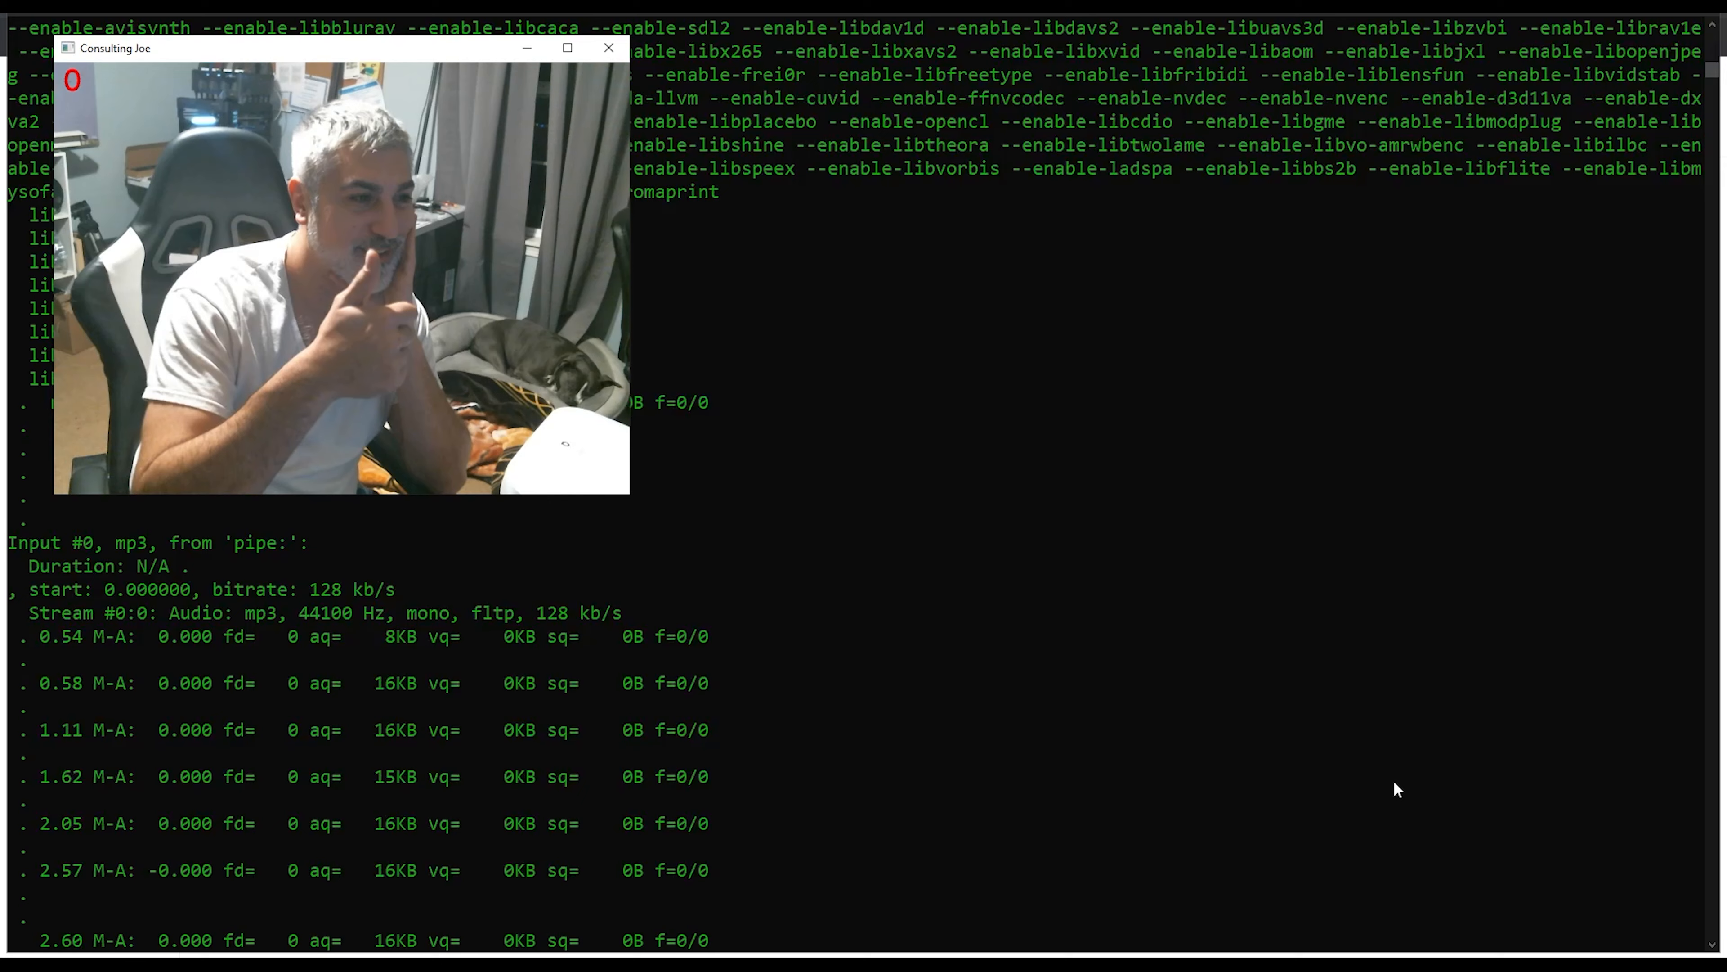
scroll(down, 3)
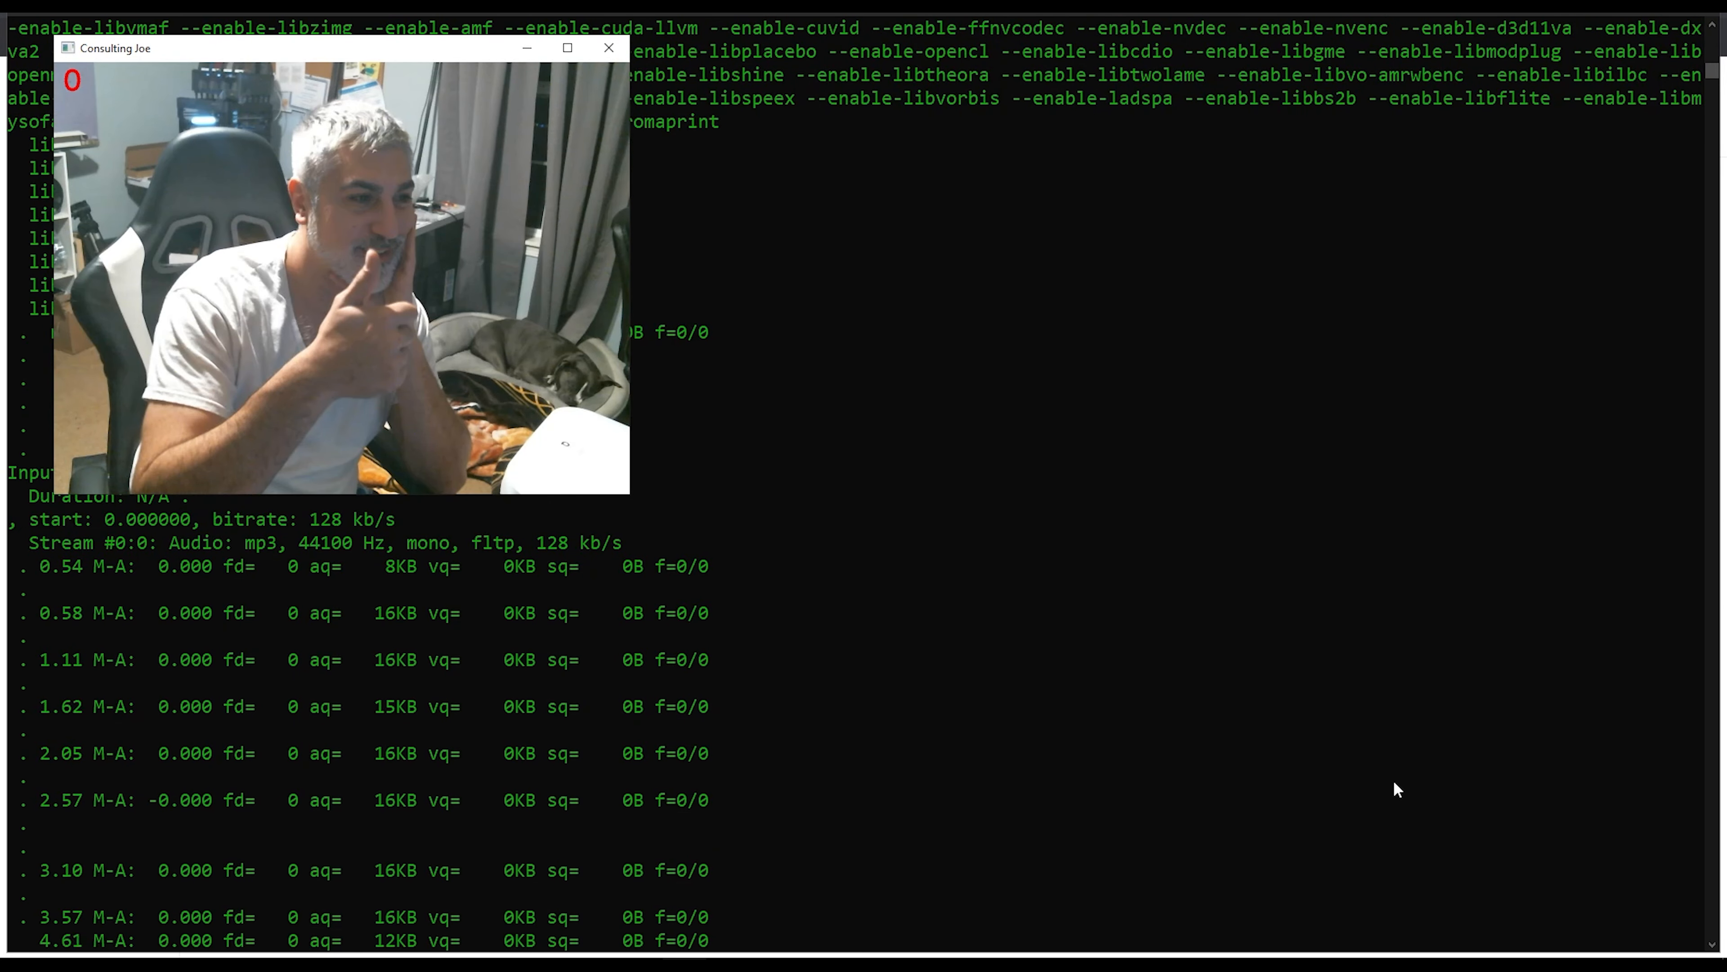